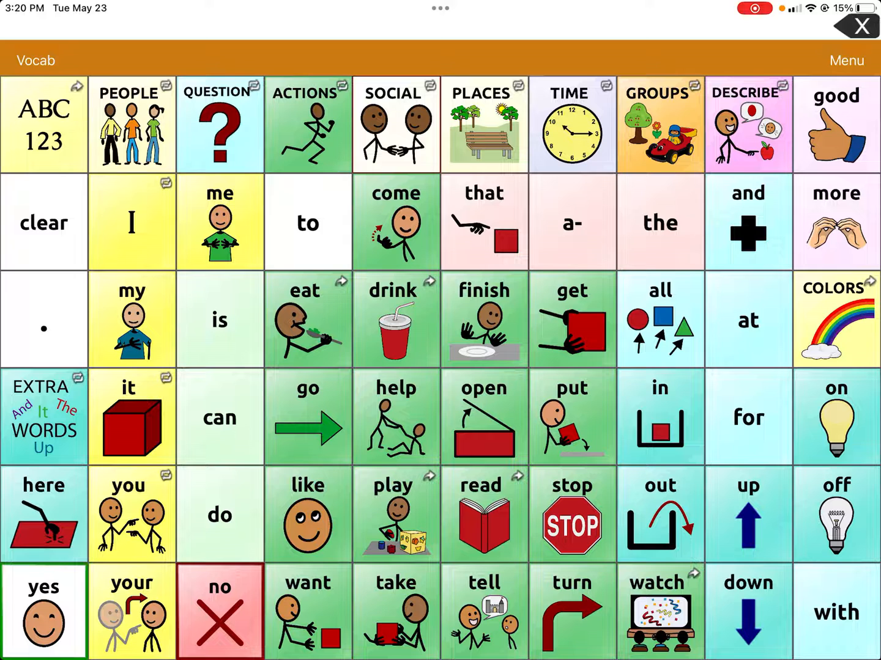
# Step: Load the hidden-words vocabulary from the Vocab menu's Choose New Vocab option
pyautogui.click(35, 60)
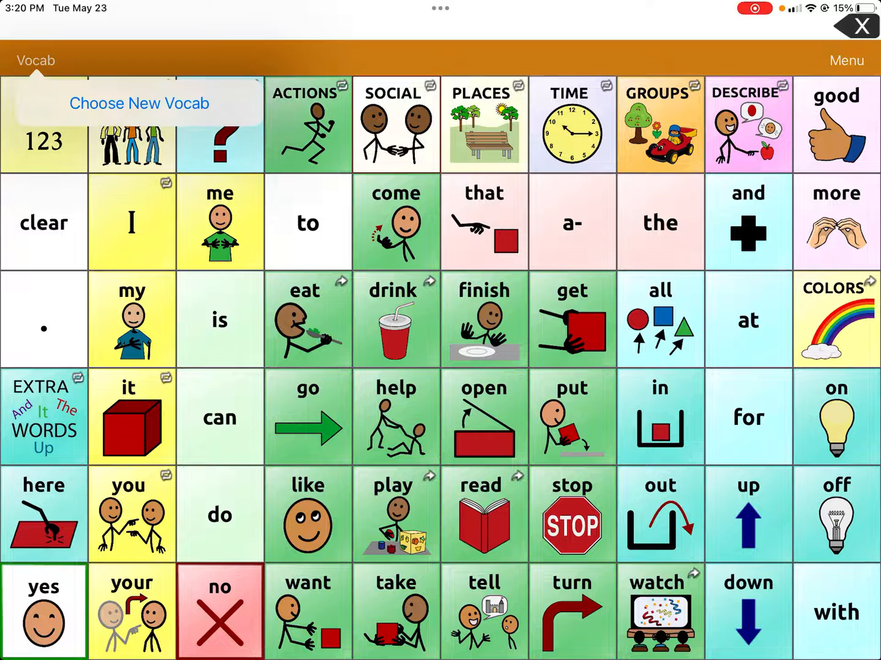
pyautogui.click(139, 103)
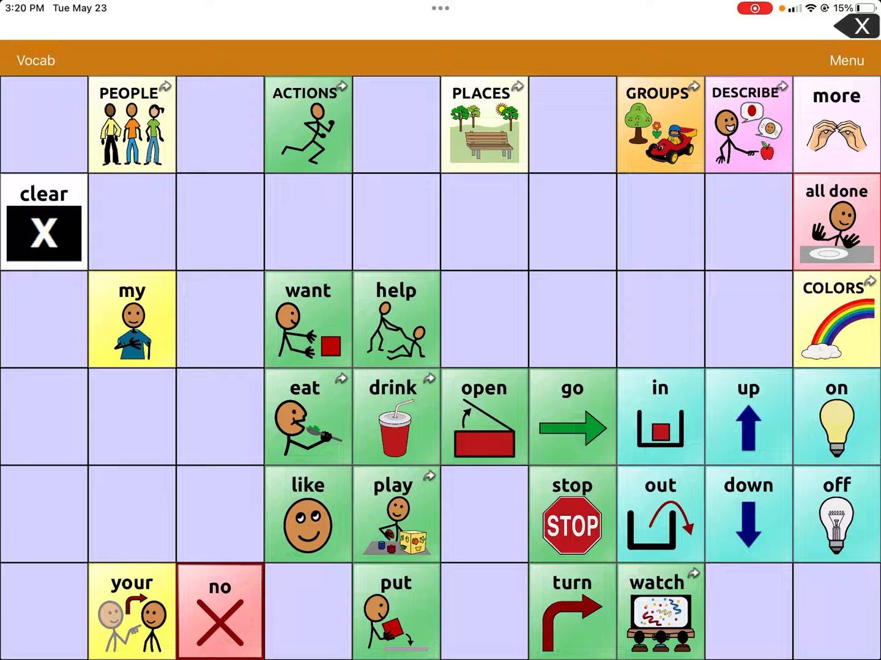
# Step: Open the Watch page with TV, movie, YouTube and children's show choices
pyautogui.click(660, 611)
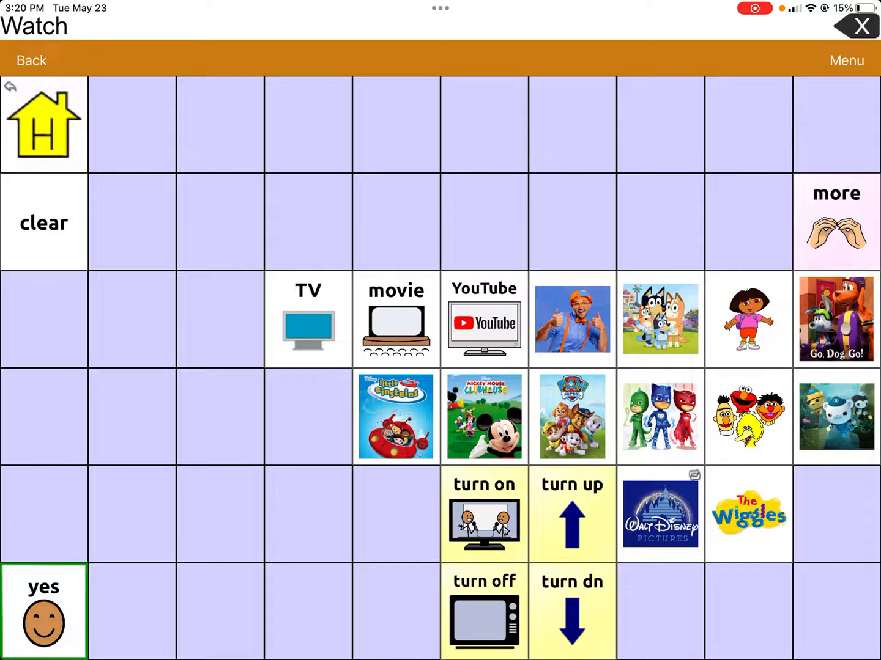
pyautogui.click(219, 611)
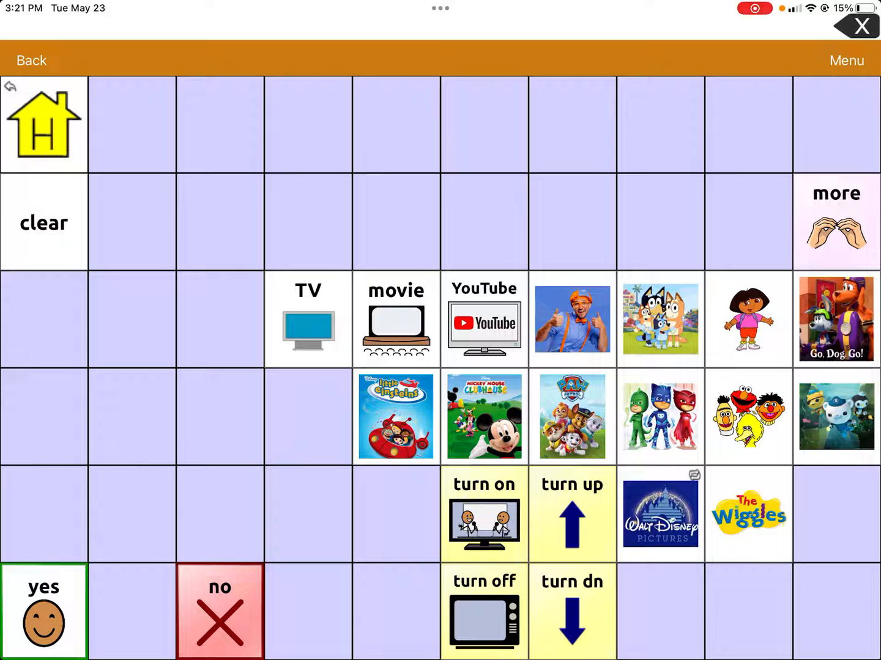
# Step: Enter Edit Page mode on the Watch page to reveal dimmed hidden words
pyautogui.click(846, 60)
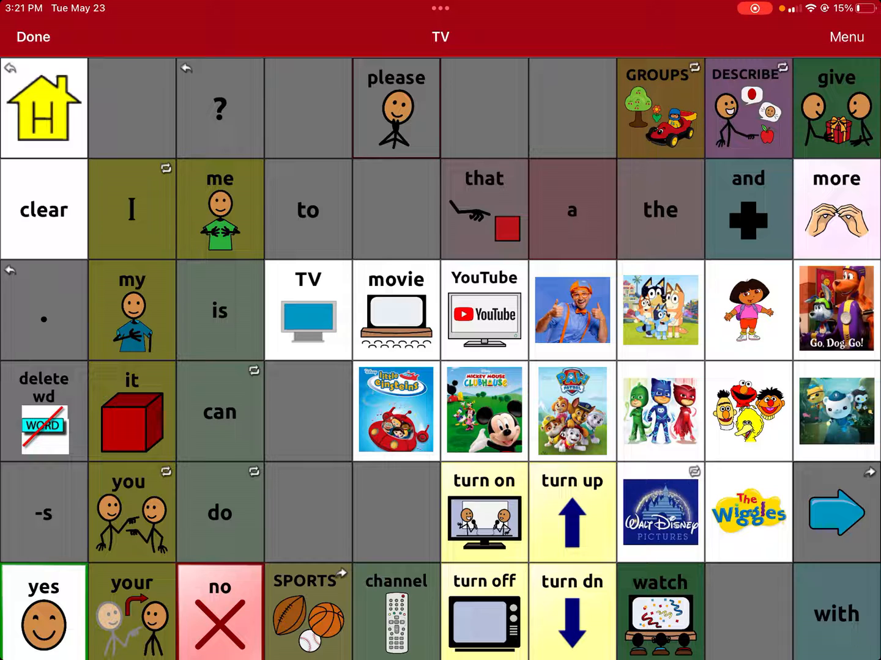
# Step: Turn on Hide Mode and show the menu listing Hide All and Show All
pyautogui.click(846, 37)
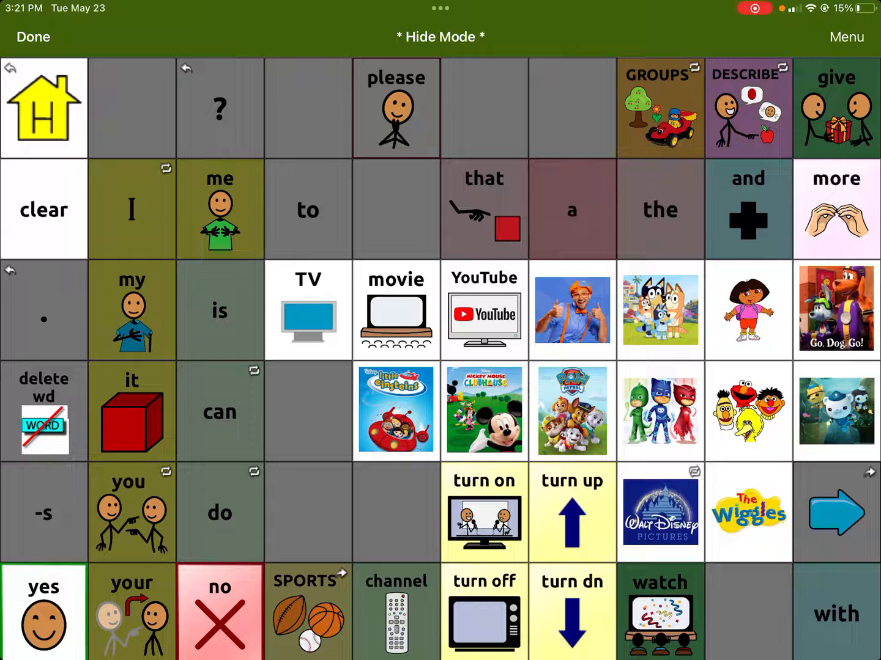
pyautogui.click(846, 37)
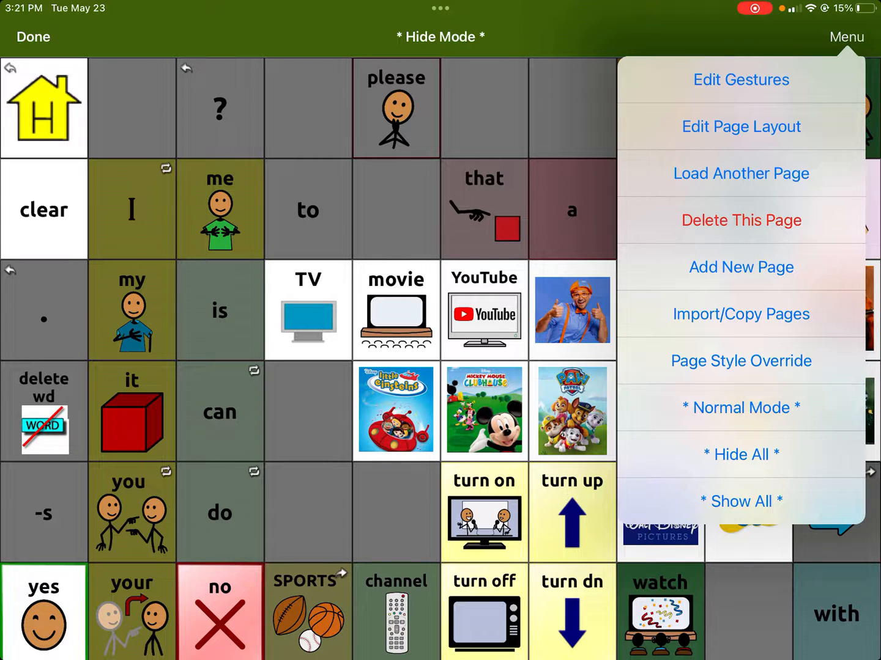